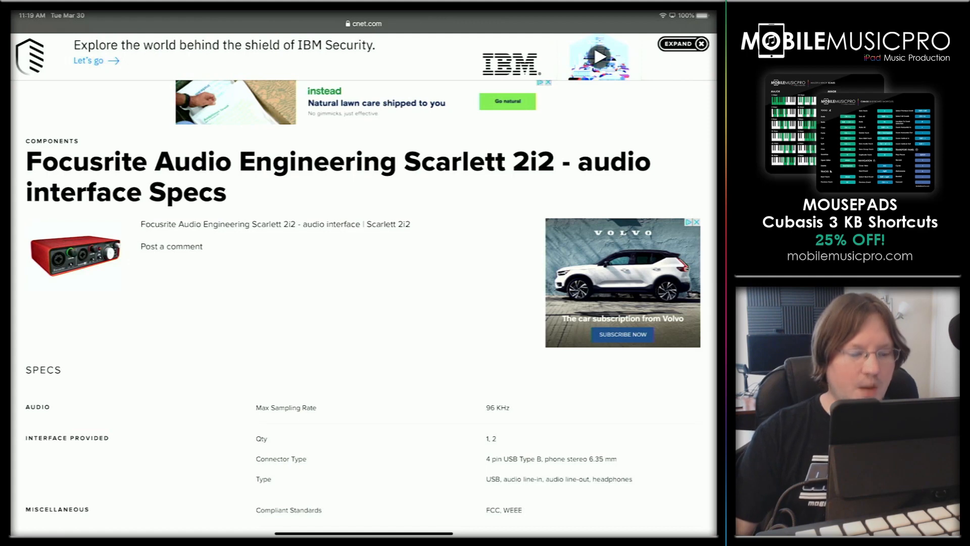
Scroll the CNET Scarlett 2i2 specs to the 24-bit, 96 kHz audio details
scroll("down", 3)
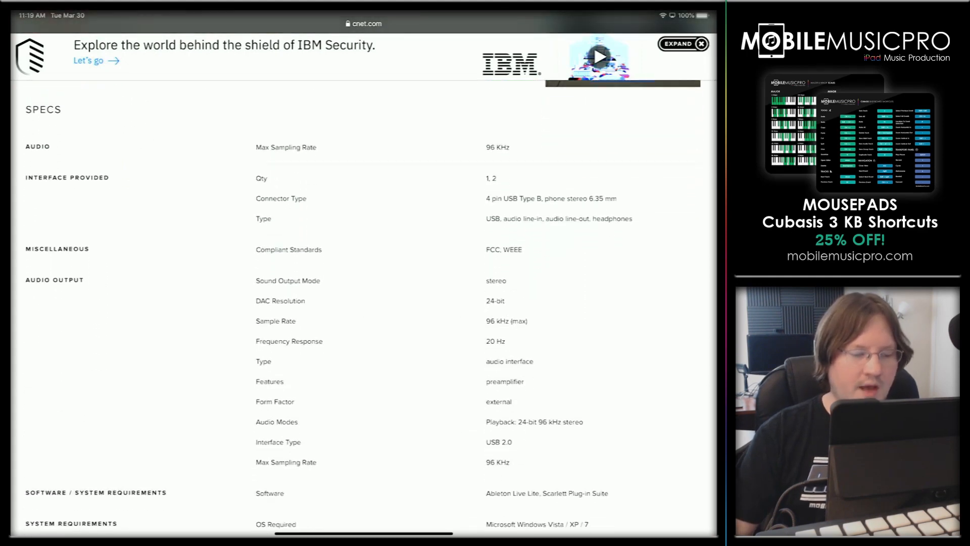
scroll("down", 3)
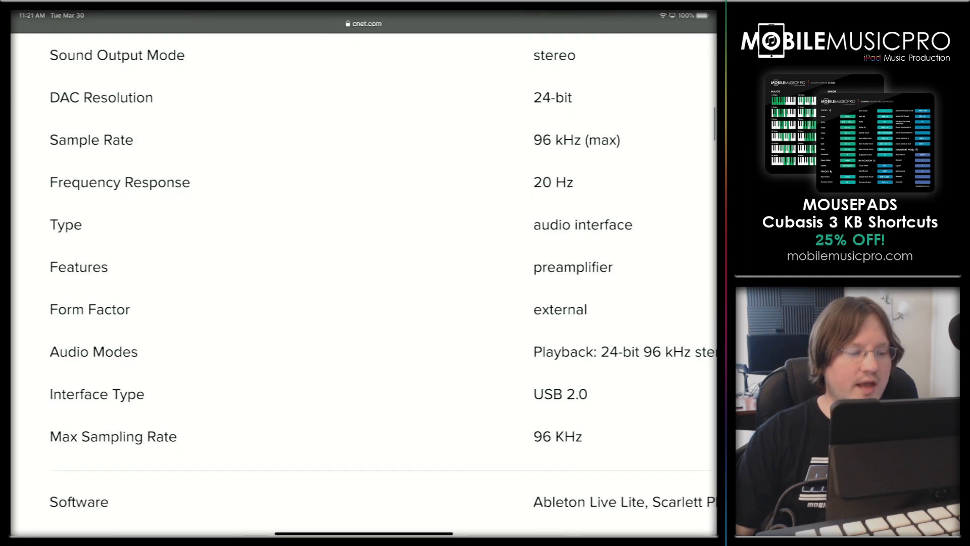
scroll("down", 3)
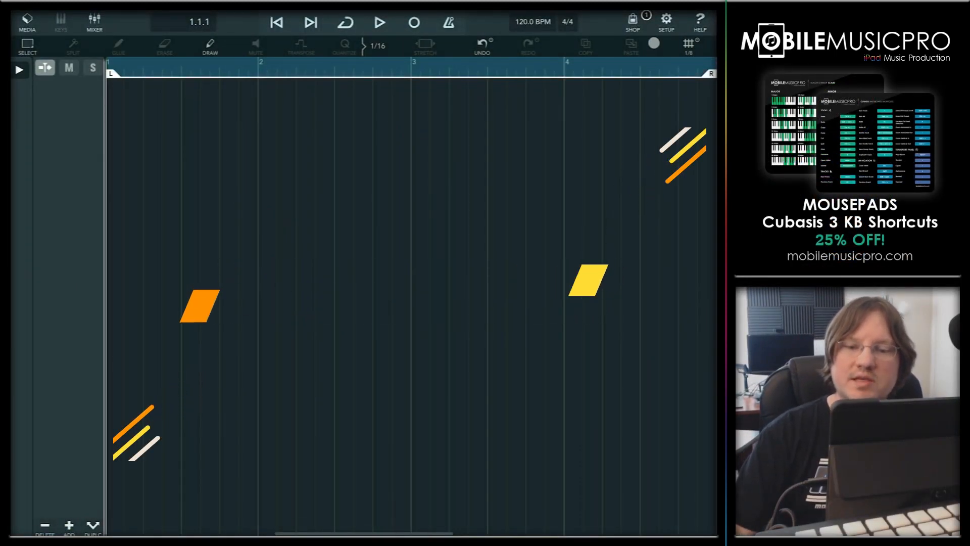
Open Cubasis Setup to the Project page showing 44.1 kHz and 16-bit
left_click(666, 21)
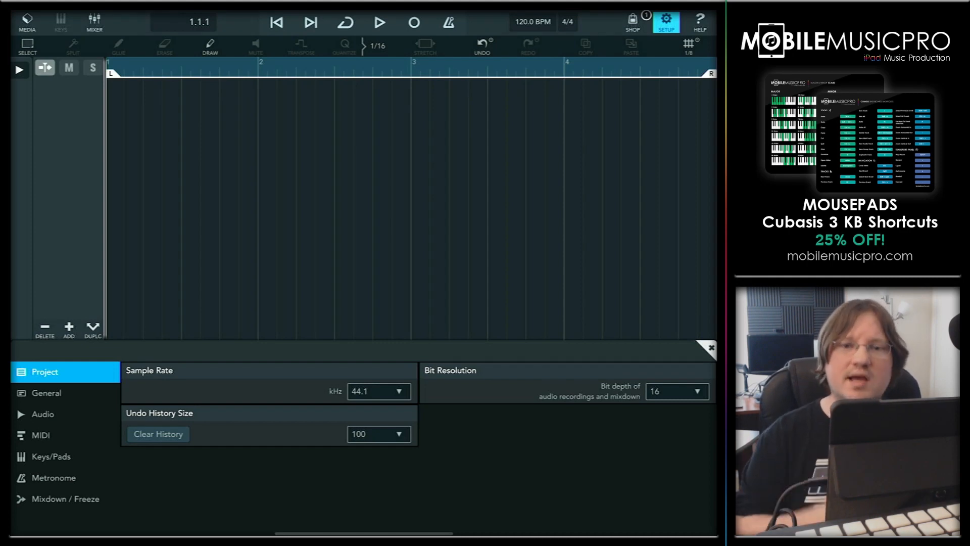
mouse_move(410, 298)
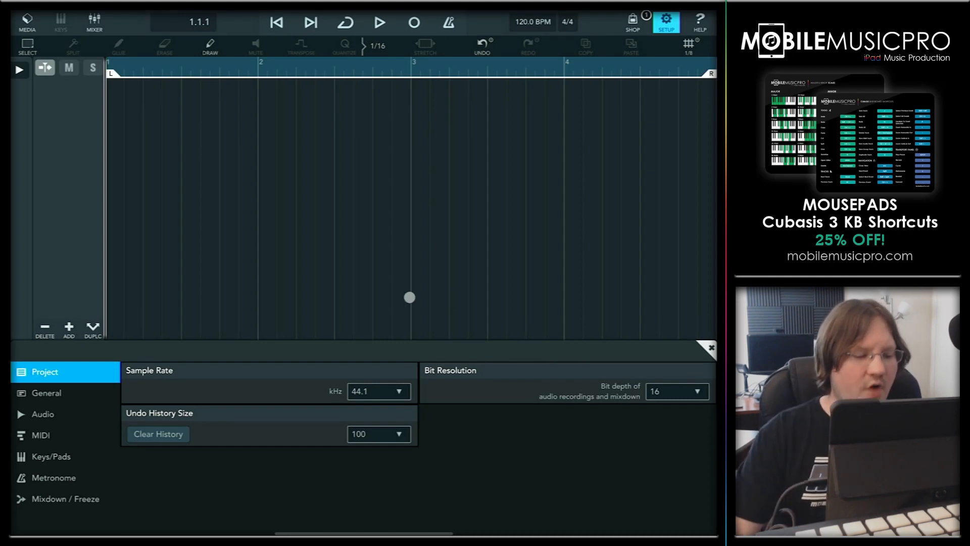
mouse_move(177, 369)
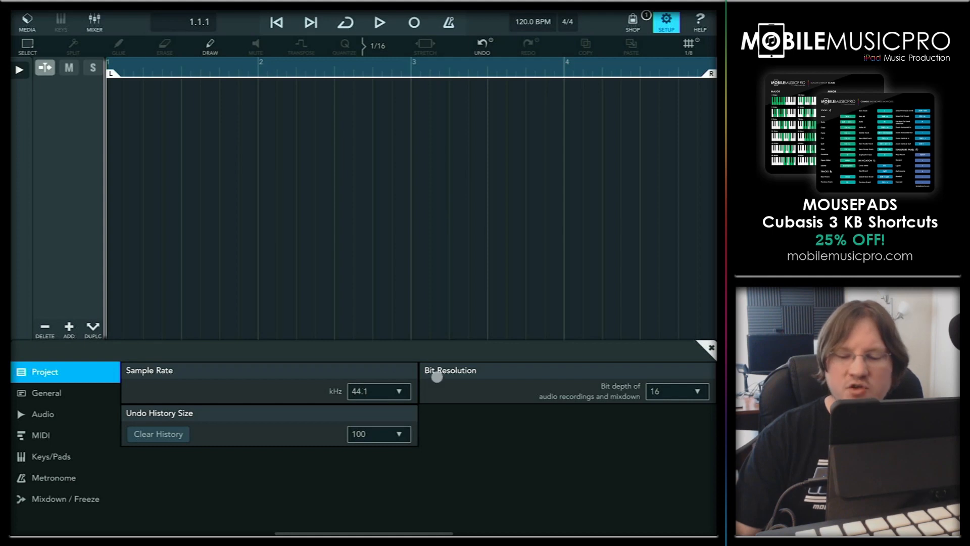
mouse_move(530, 427)
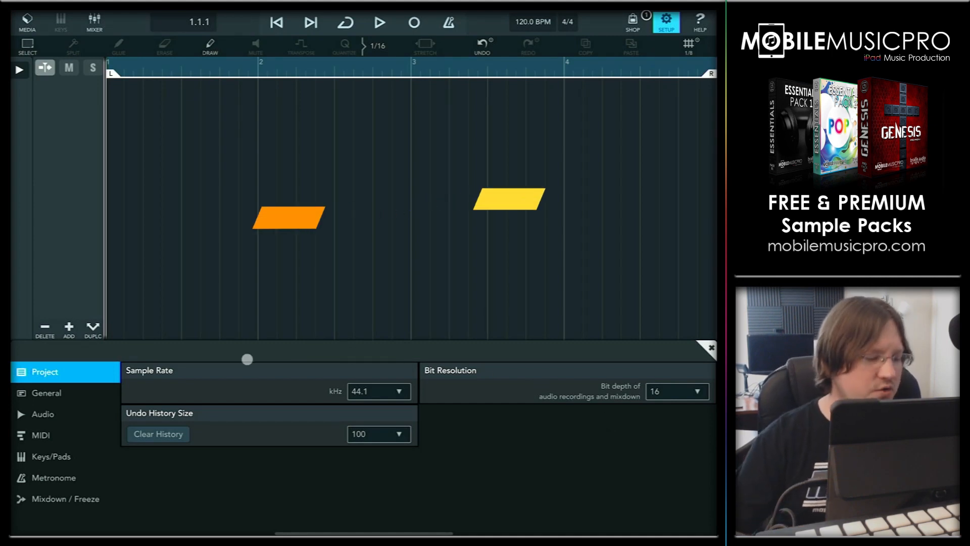
View Audio settings (5.8 ms device latency, engine latency OFF), then close and reopen Setup
left_click(44, 413)
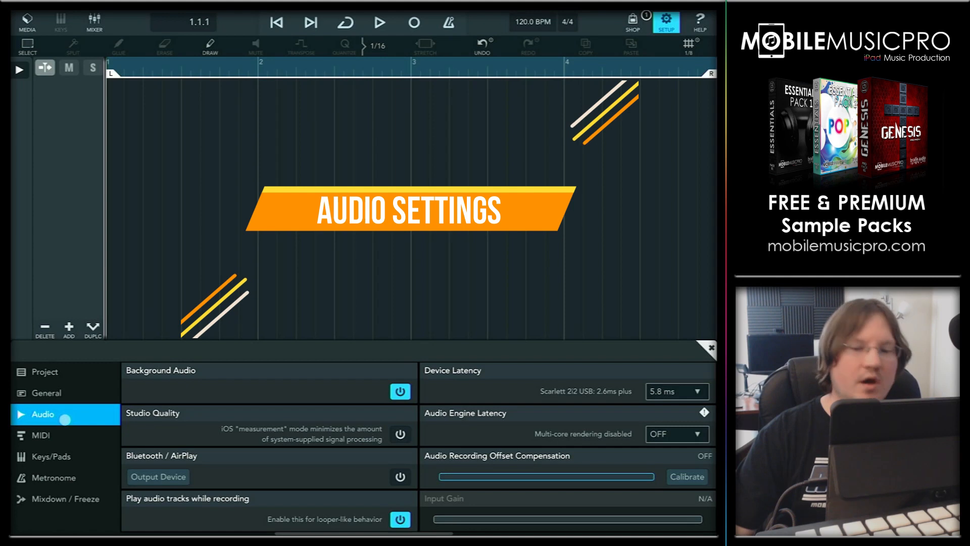
left_click(710, 347)
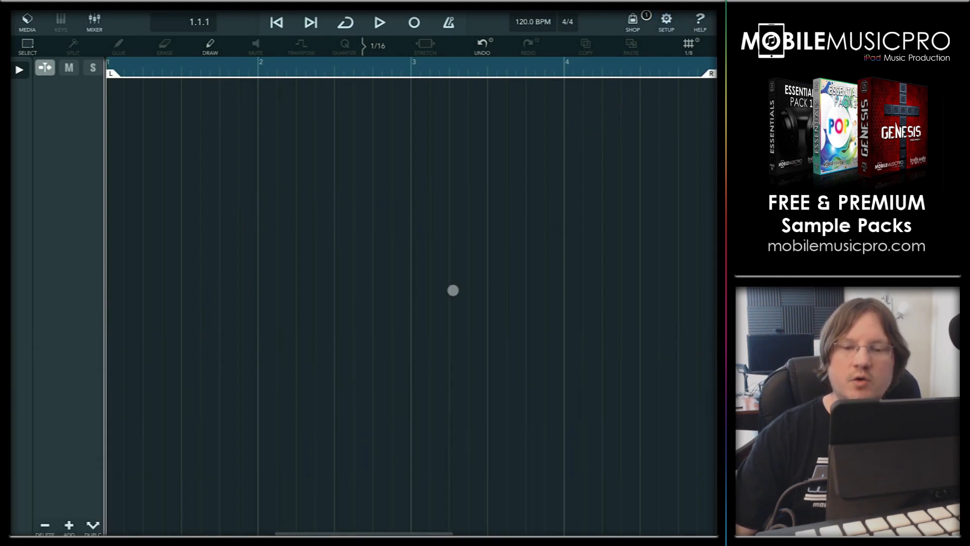
left_click(666, 20)
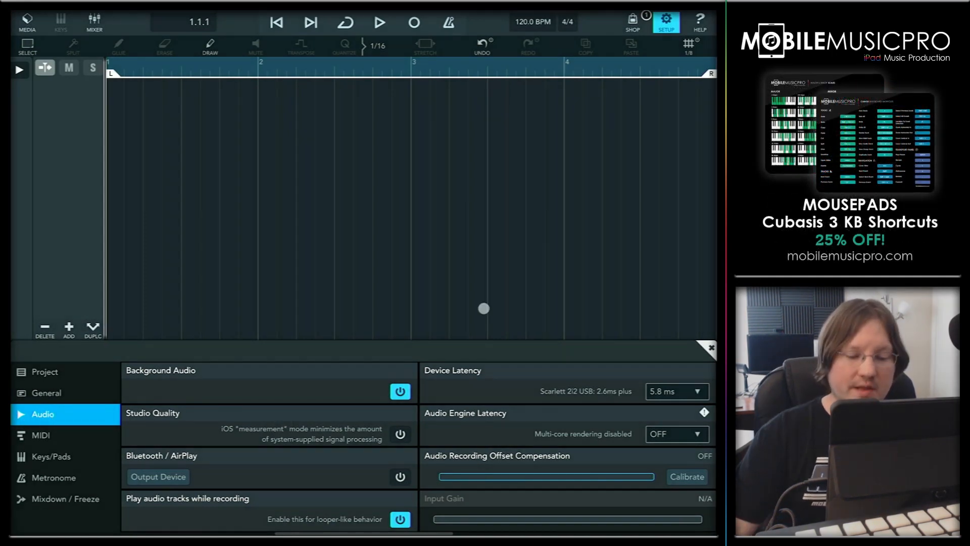
mouse_move(408, 451)
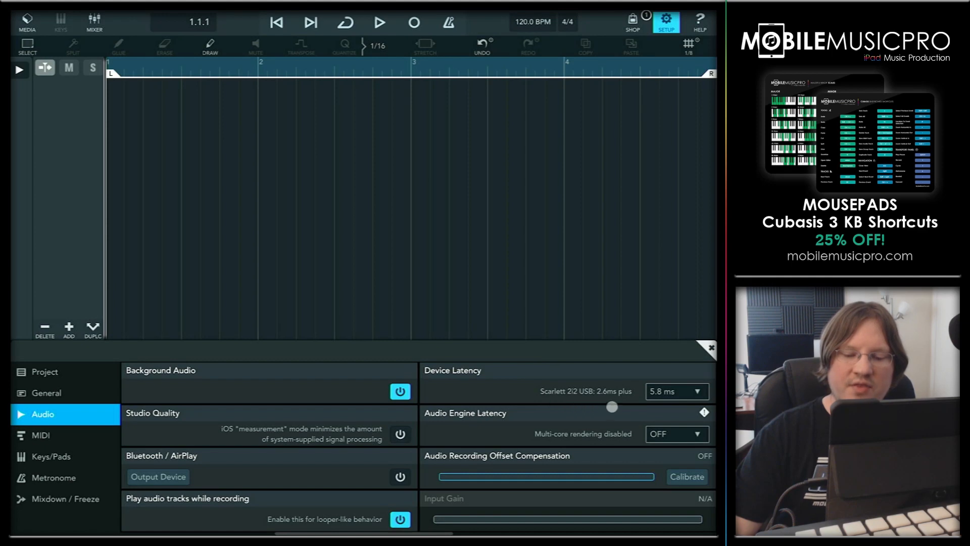
mouse_move(593, 393)
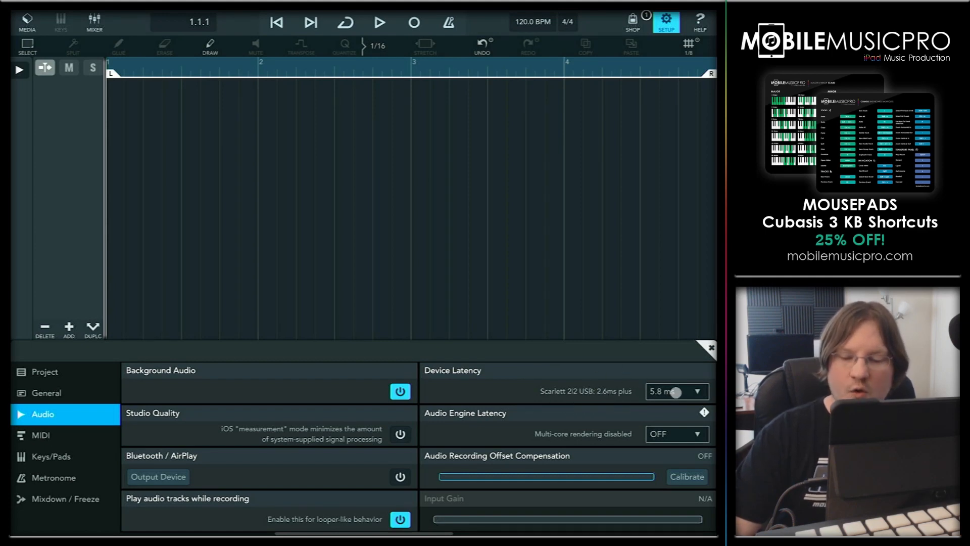
Keep Device Latency at 5.8 ms, then switch to the Project settings page
left_click(676, 391)
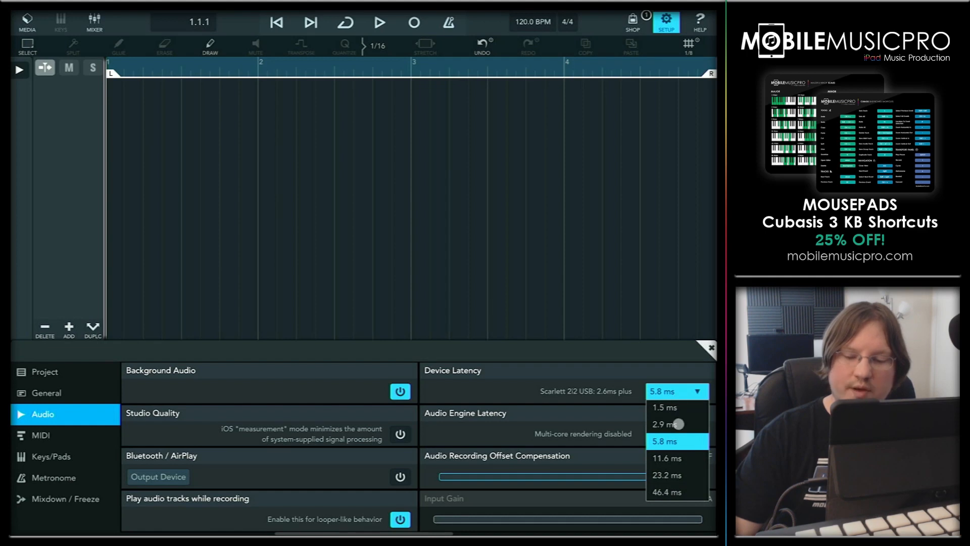
mouse_move(680, 441)
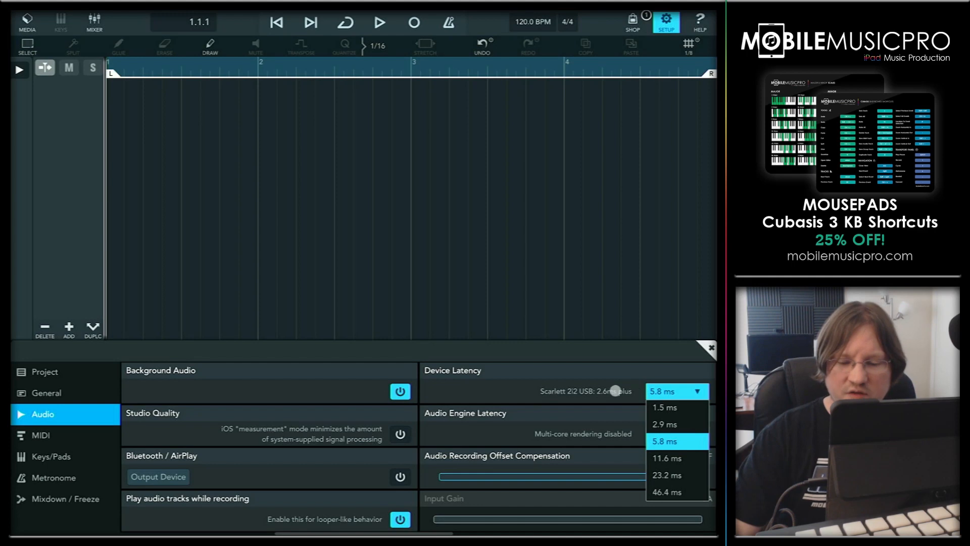
left_click(665, 441)
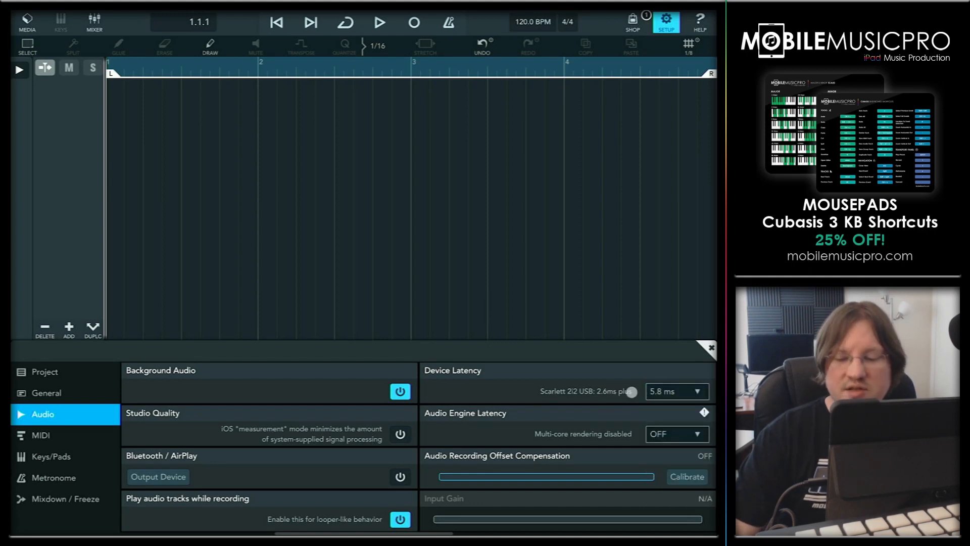
left_click(675, 391)
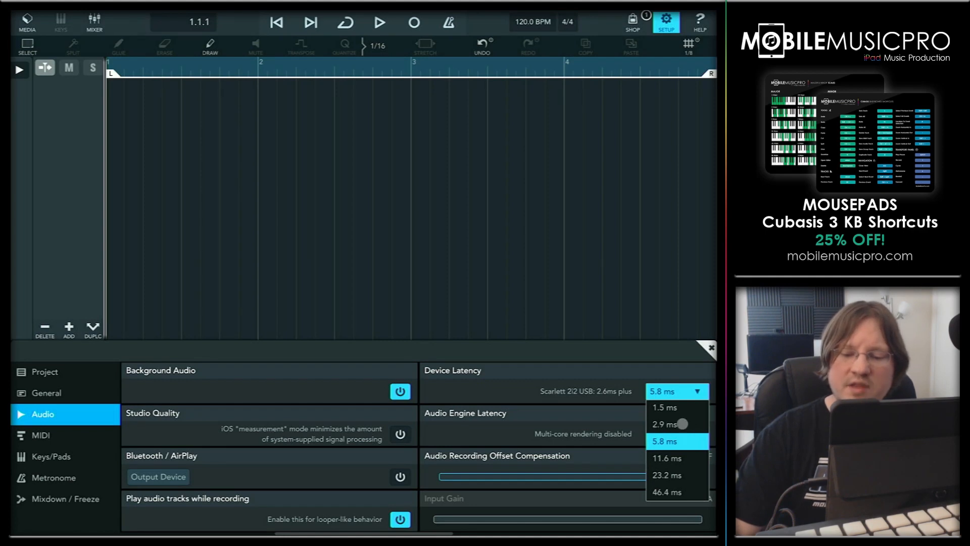
left_click(677, 441)
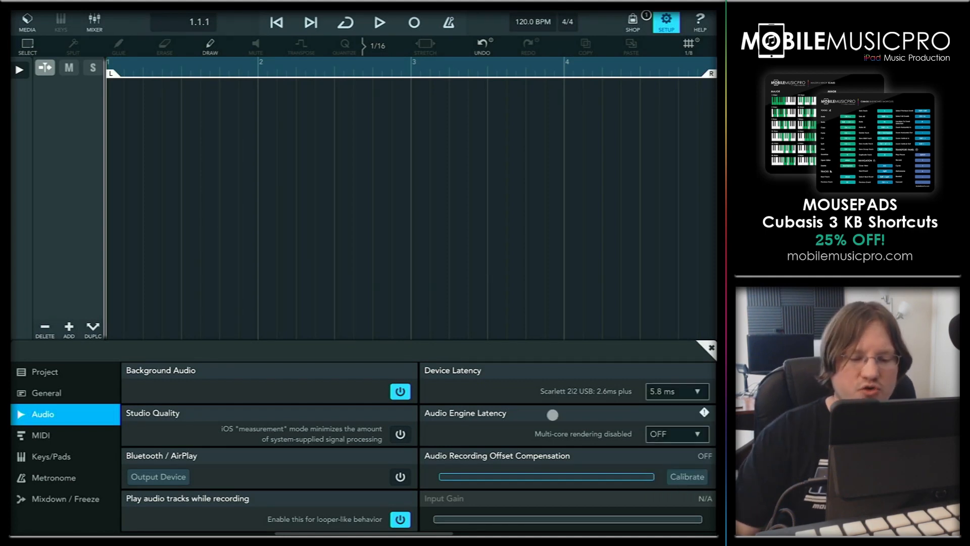
left_click(44, 371)
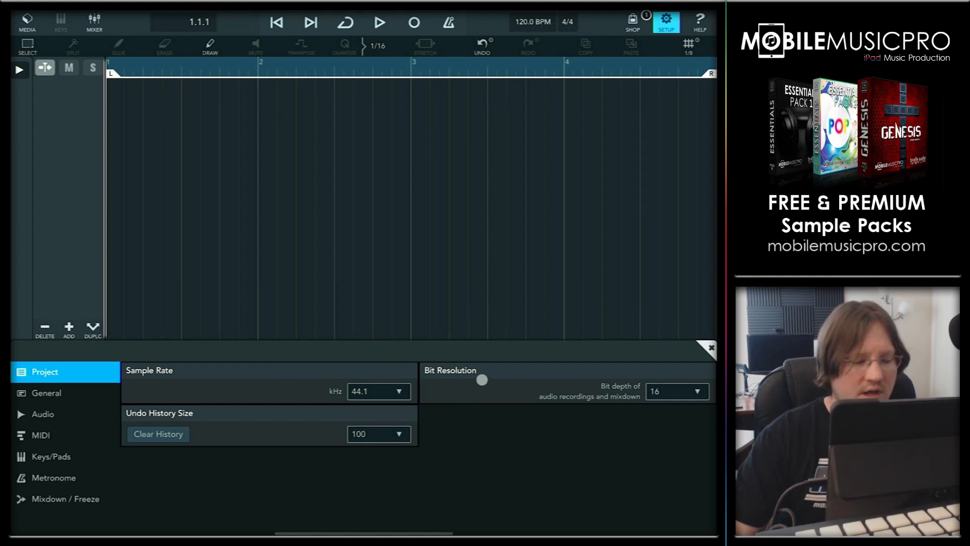
Return to the Audio page showing 5.8 ms device latency and engine latency OFF
left_click(44, 414)
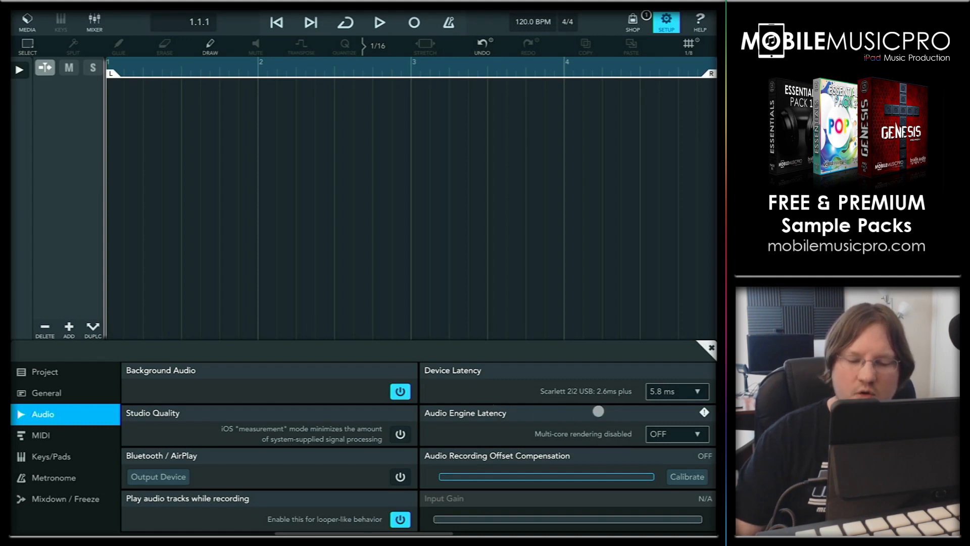
left_click(677, 434)
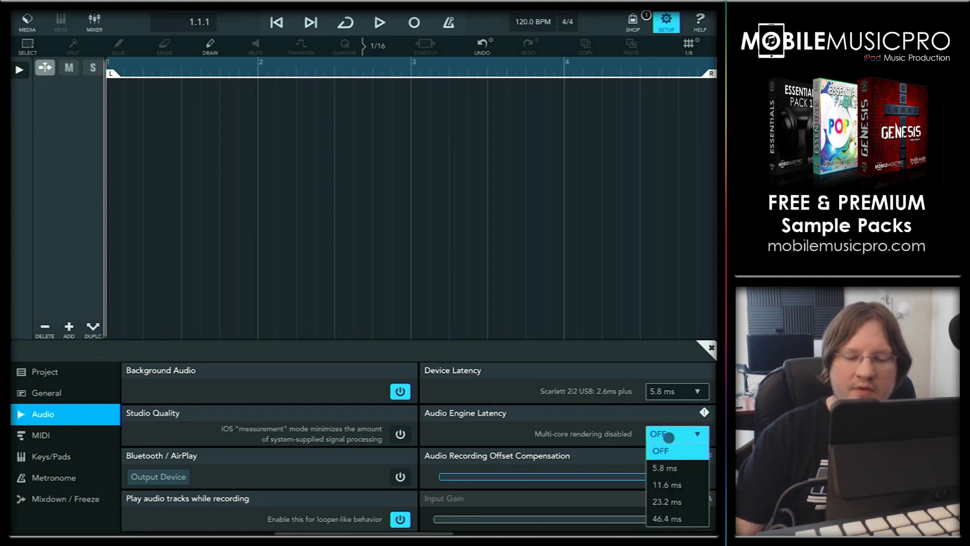
left_click(660, 450)
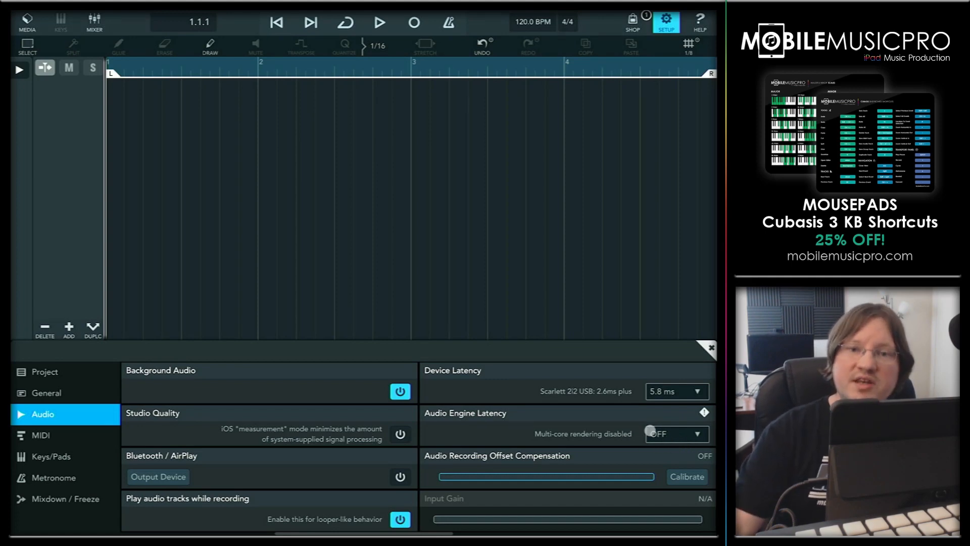
Check the Audio Engine Latency choices, then list the 1.5–46.4 ms device latency options
left_click(675, 433)
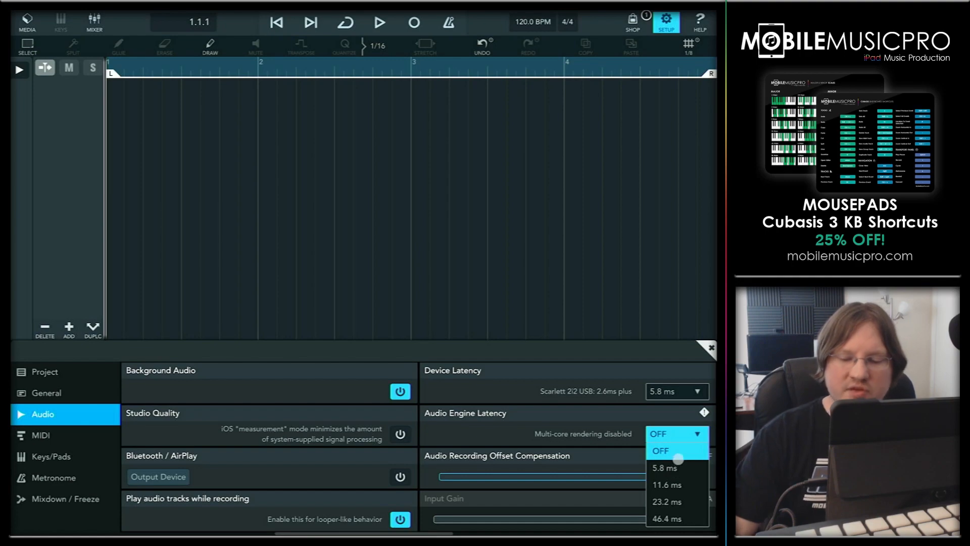
left_click(676, 391)
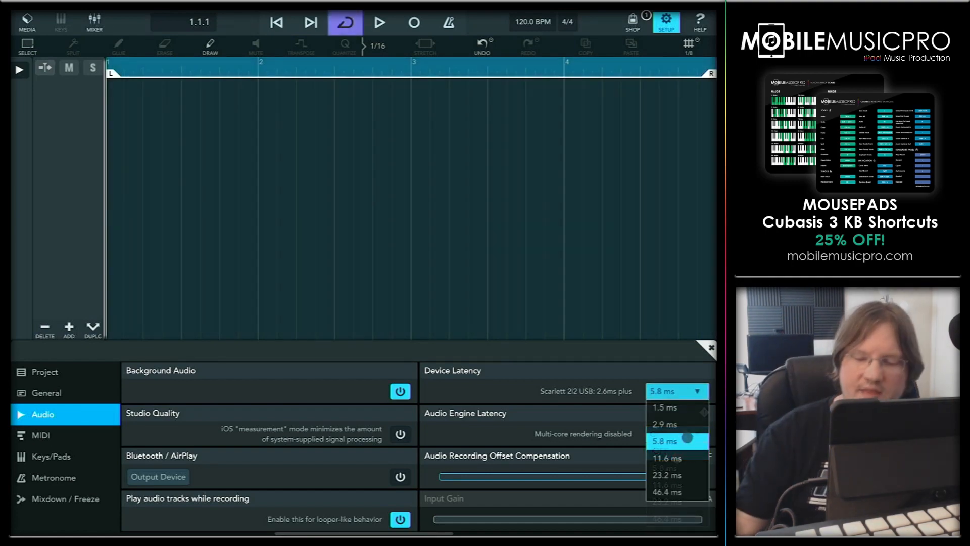